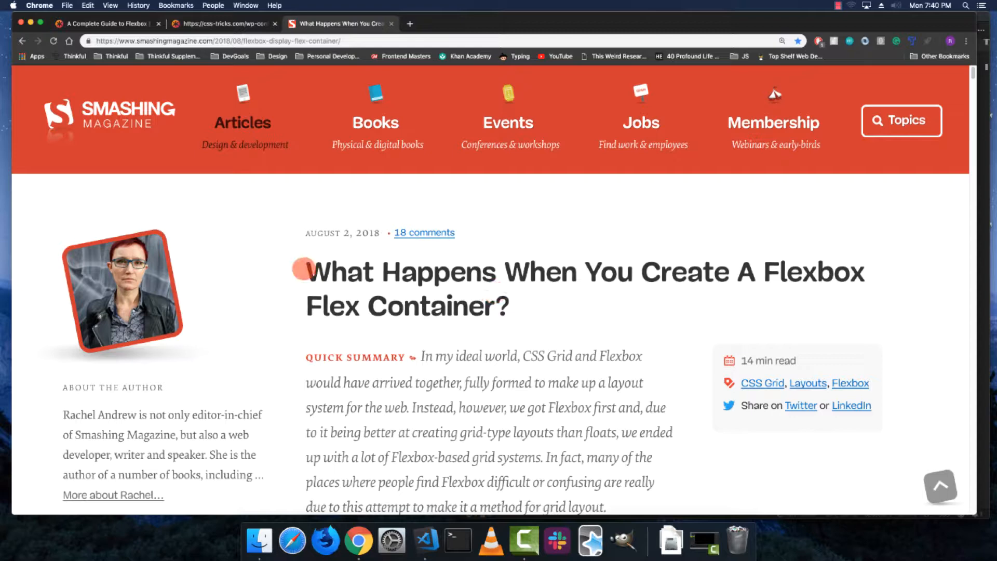
- Bring the CSS-Tricks flexbox guide's main/cross axis terminology diagram into view
{"action": "scroll", "scroll_direction": "down", "scroll_amount": 3}
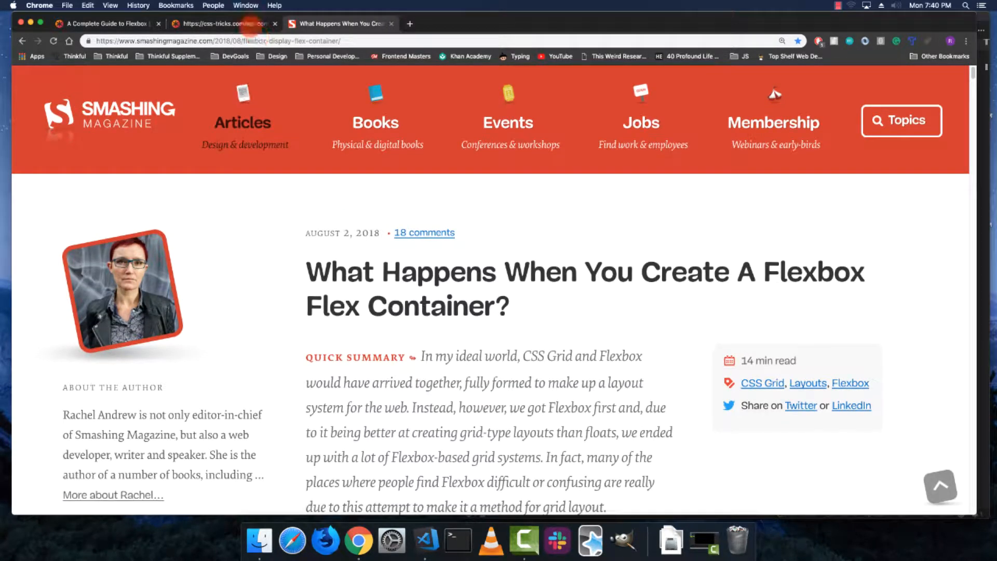
{"action": "left_click", "coordinate": [105, 23]}
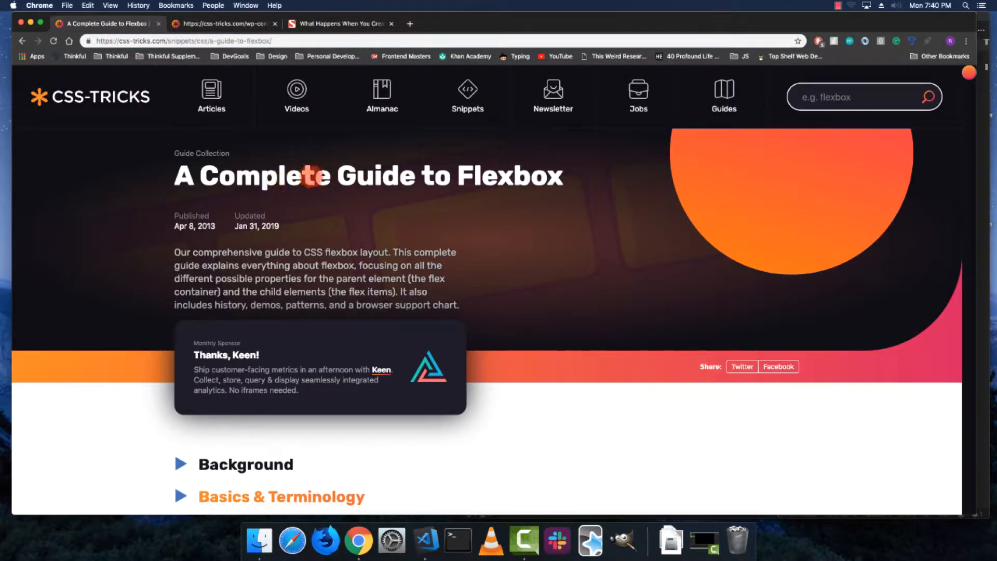
{"action": "scroll", "scroll_direction": "down", "scroll_amount": 3}
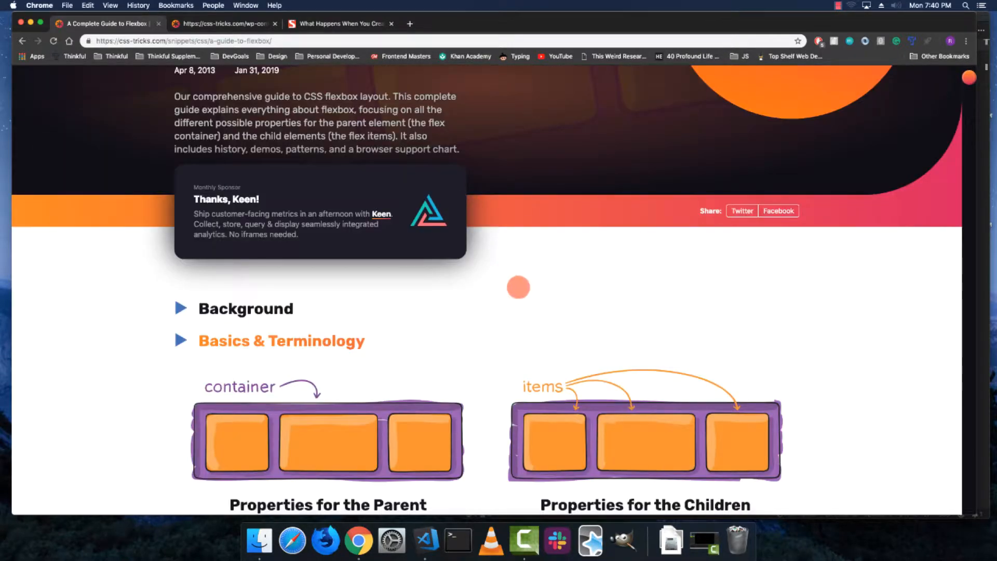
{"action": "scroll", "scroll_direction": "up", "scroll_amount": 3}
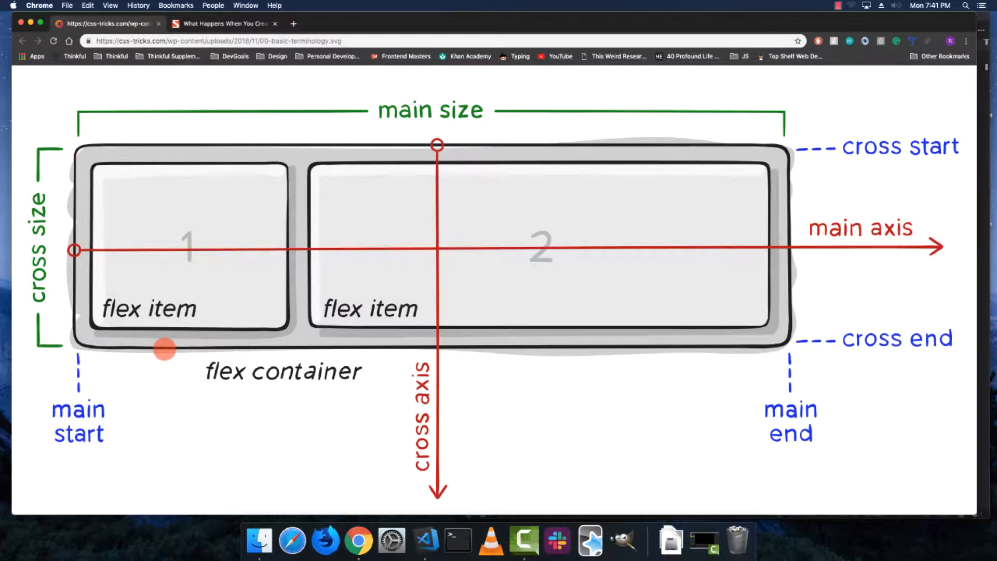
{"action": "mouse_move", "coordinate": [394, 340]}
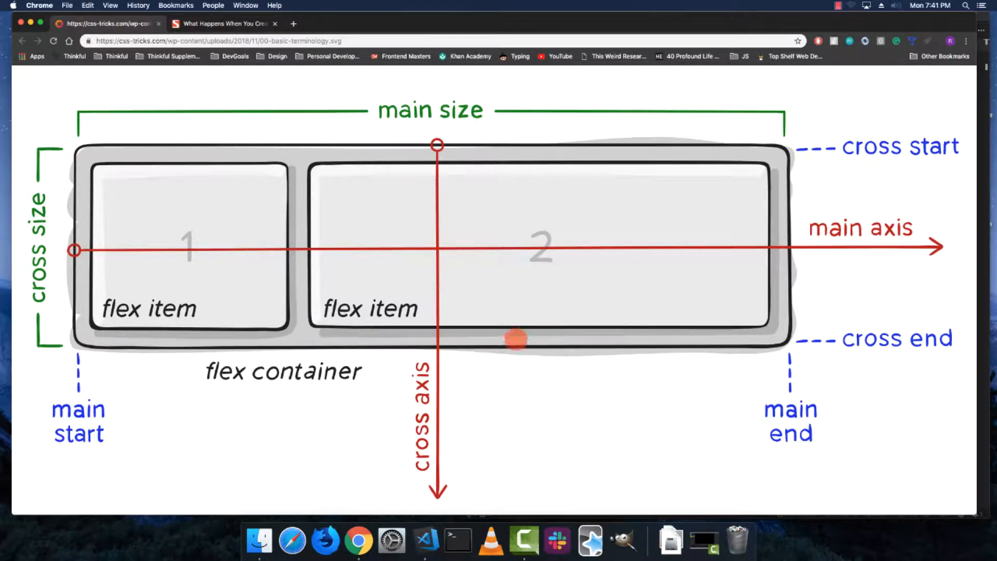
{"action": "mouse_move", "coordinate": [498, 299]}
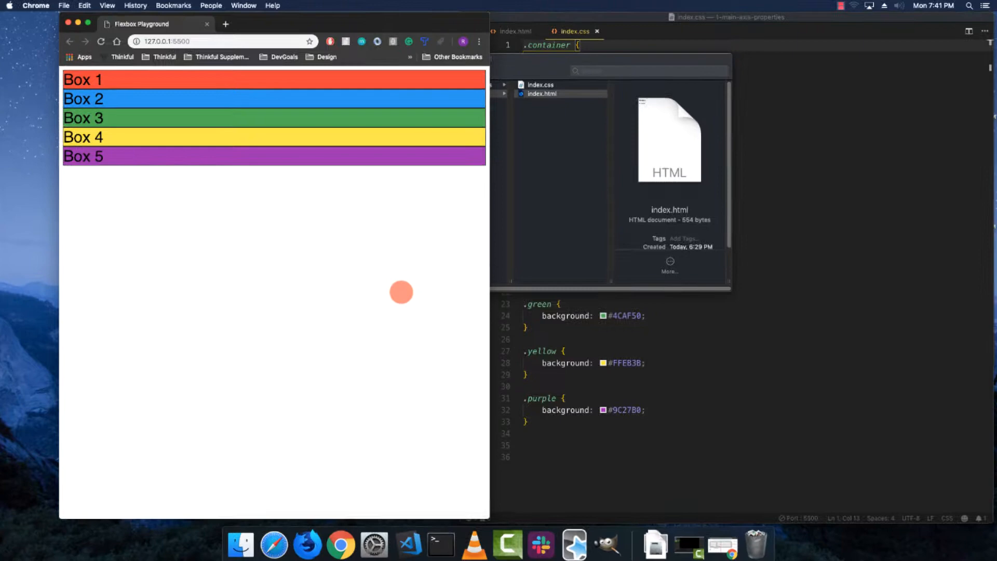
- View index.html's five box divs, then show index.css beside the Chrome preview
{"action": "left_click", "coordinate": [510, 34]}
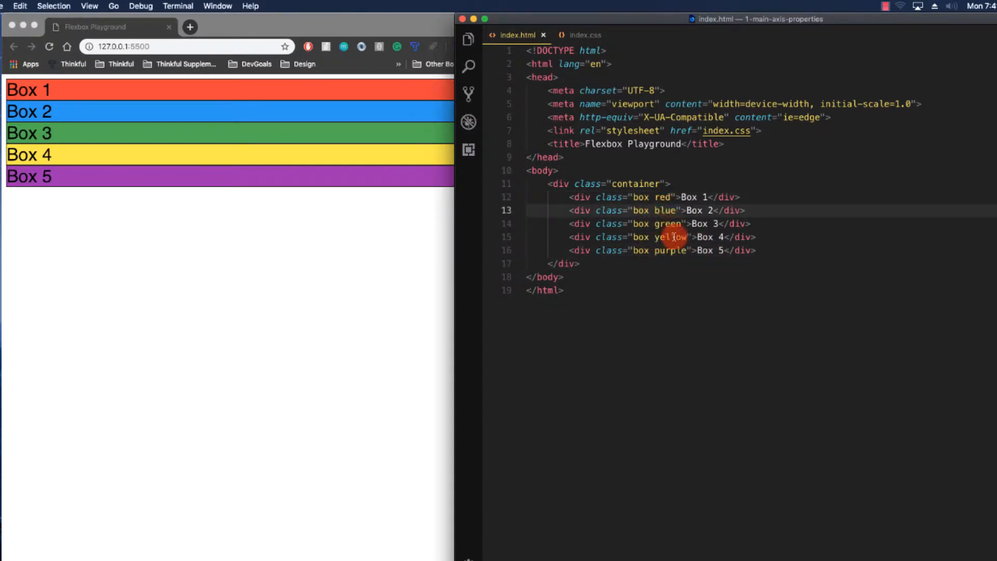
{"action": "left_click", "coordinate": [583, 34]}
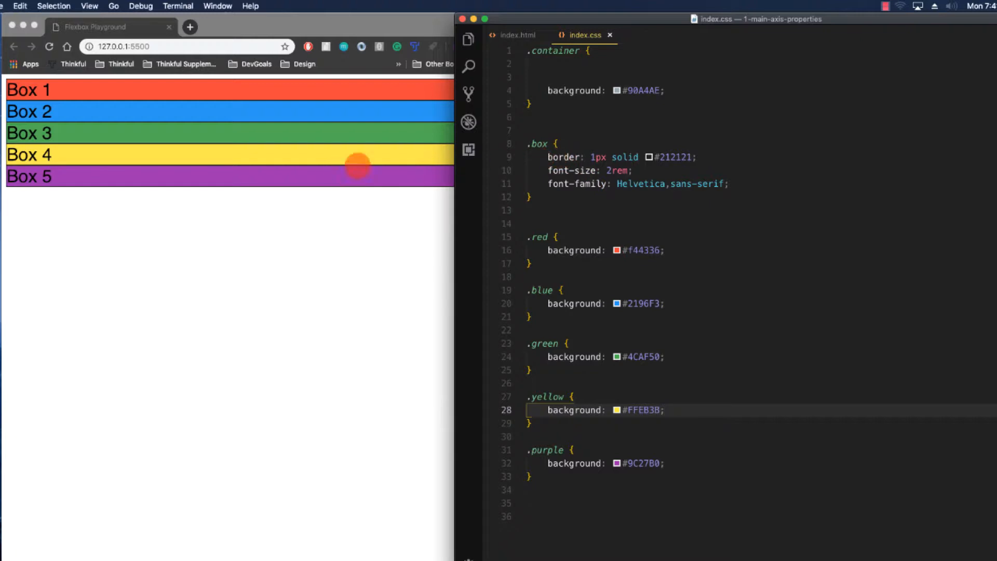
{"action": "mouse_move", "coordinate": [346, 224]}
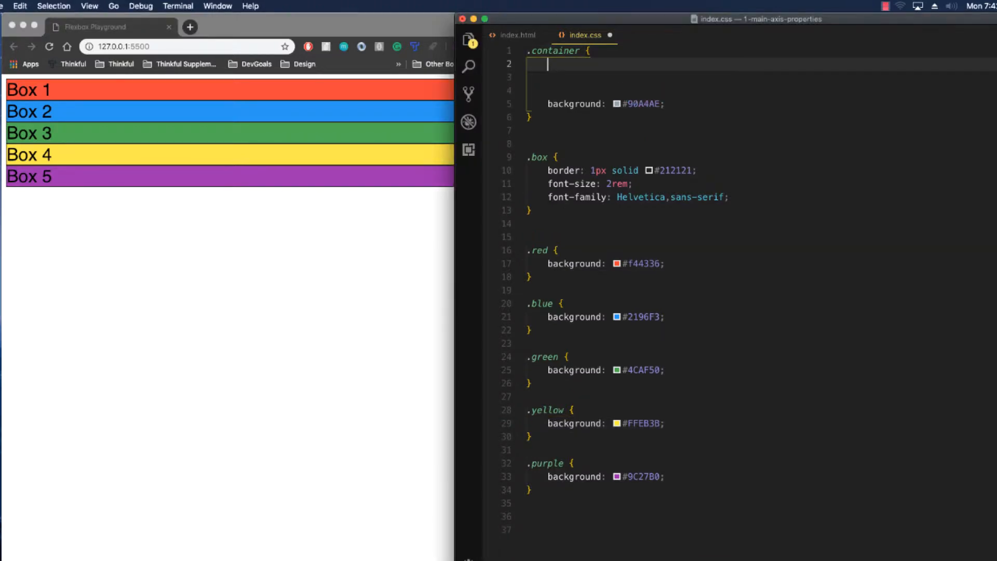
- Give .container display: flex so Box 1 to Box 5 sit side by side
{"action": "type", "text": "display: flex;"}
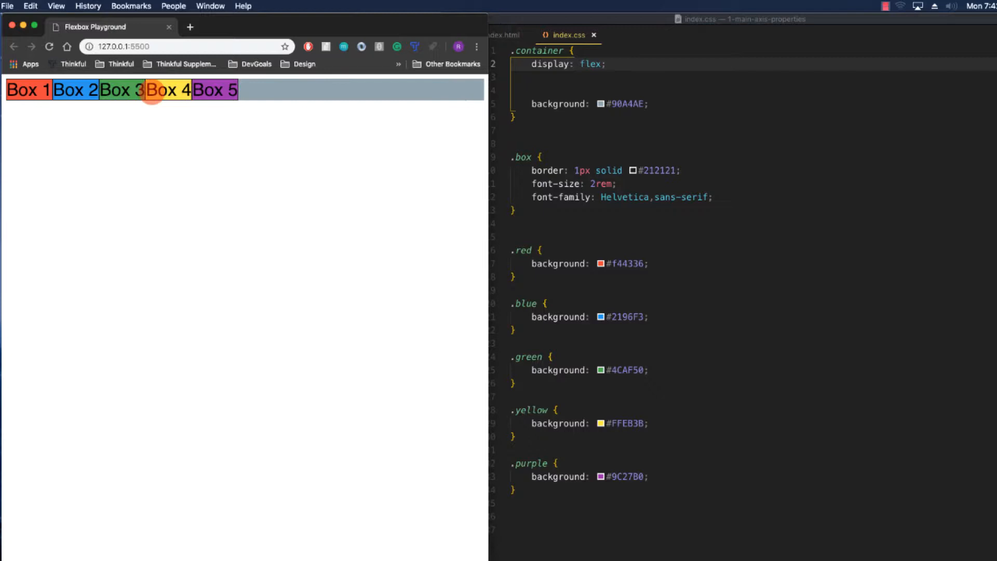
{"action": "left_click", "coordinate": [648, 61]}
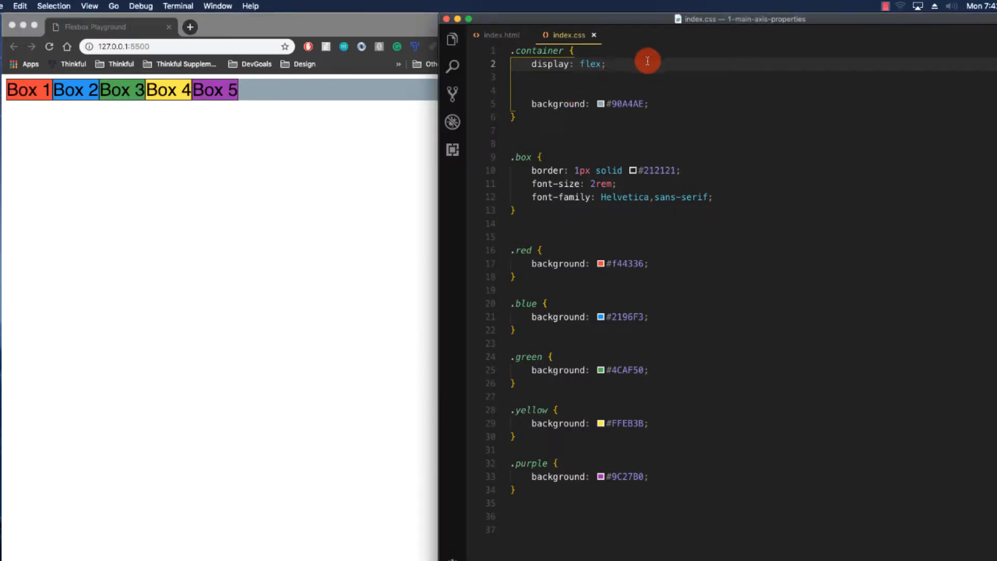
- Add flex-direction: row; to the .container rule
{"action": "type", "text": "flex-direction:"}
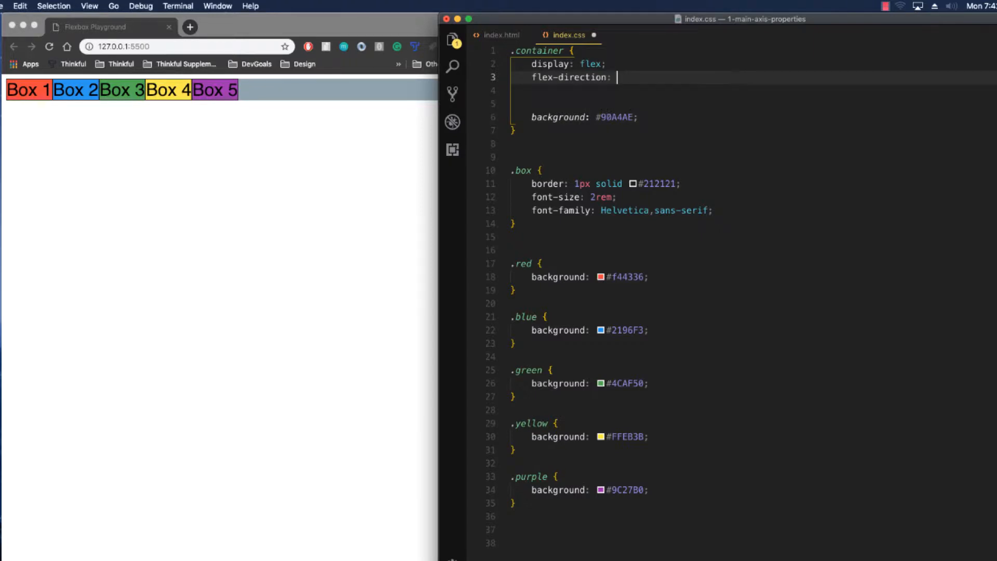
{"action": "type", "text": "row;"}
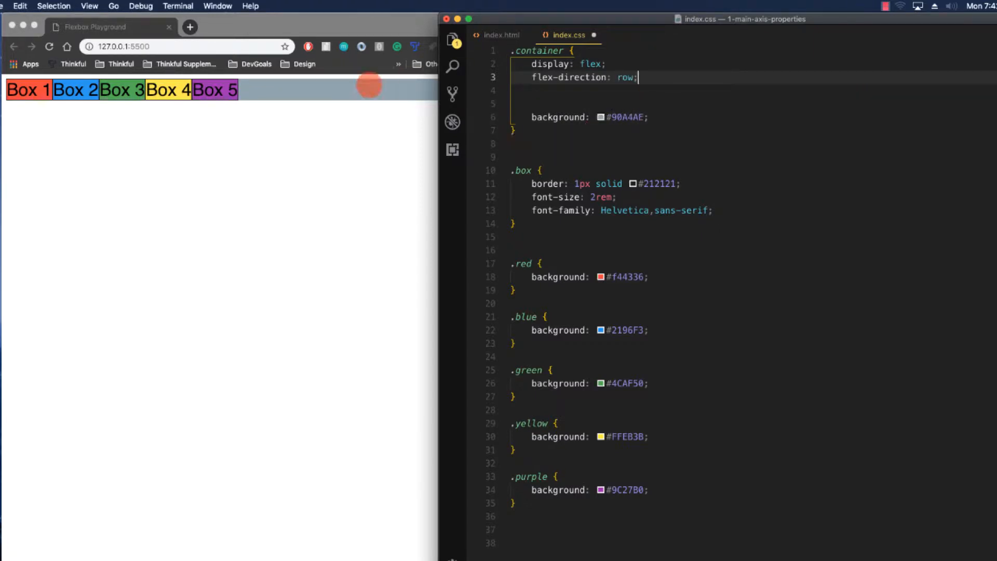
{"action": "mouse_move", "coordinate": [626, 77]}
{"action": "type", "text": "-reverse"}
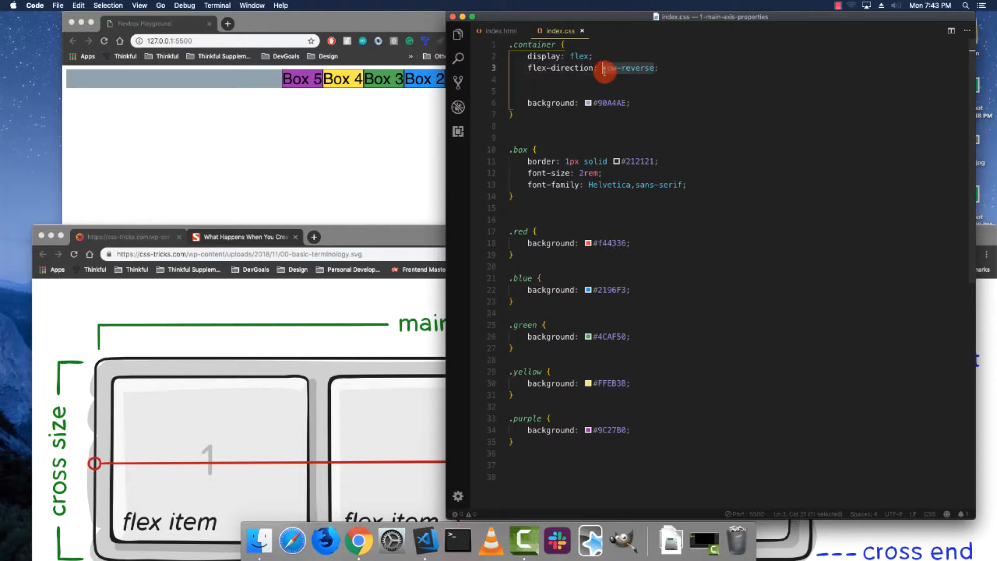
- Try flex-direction: column stacking the boxes, then restore the value to row
{"action": "type", "text": "coul"}
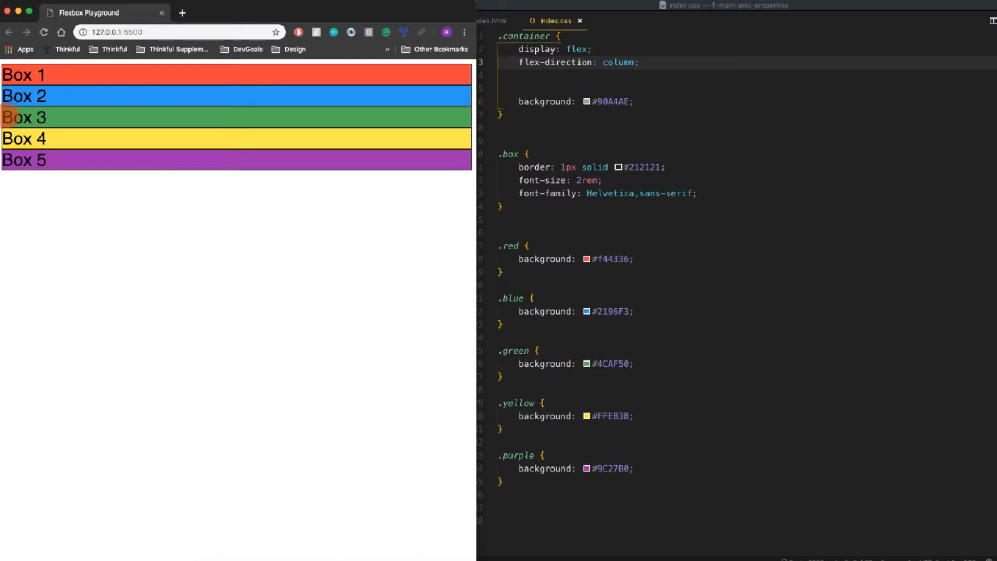
{"action": "left_click", "coordinate": [194, 117]}
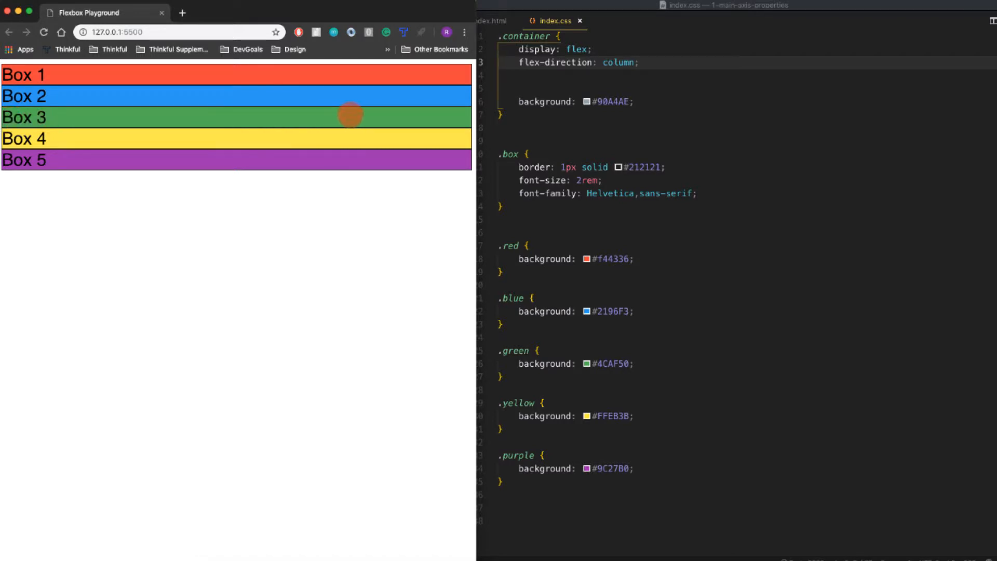
{"action": "mouse_move", "coordinate": [342, 75]}
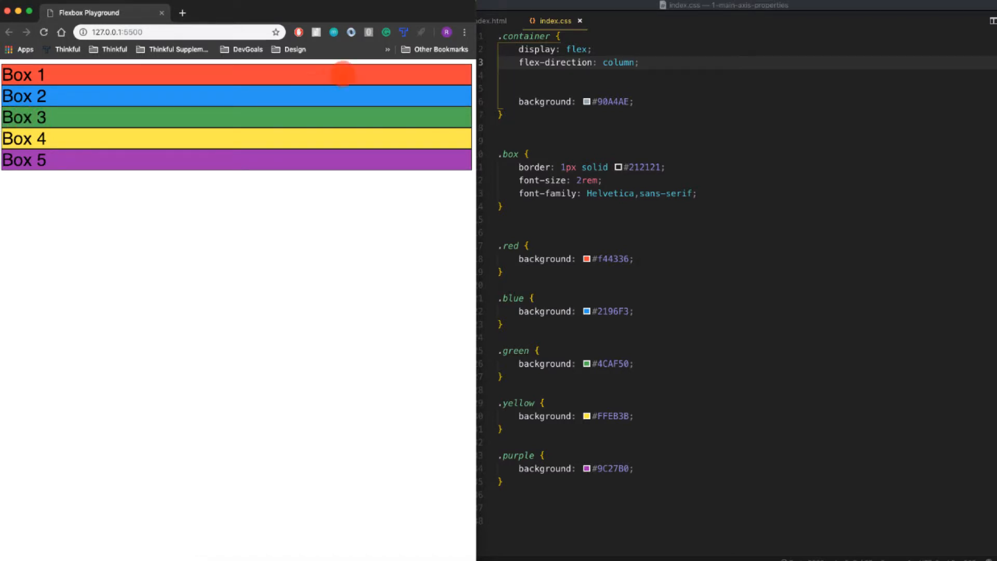
{"action": "mouse_move", "coordinate": [456, 136]}
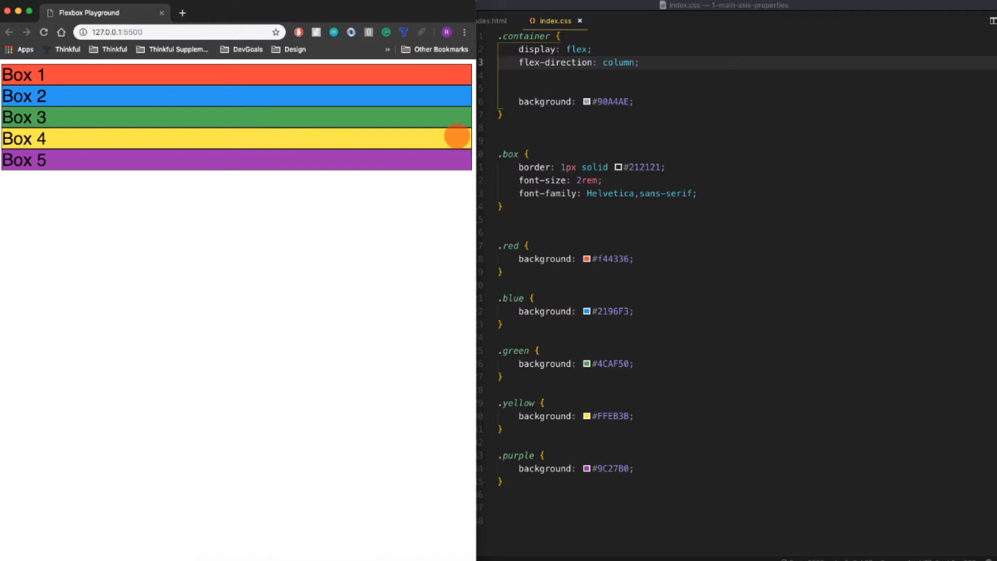
{"action": "mouse_move", "coordinate": [60, 148]}
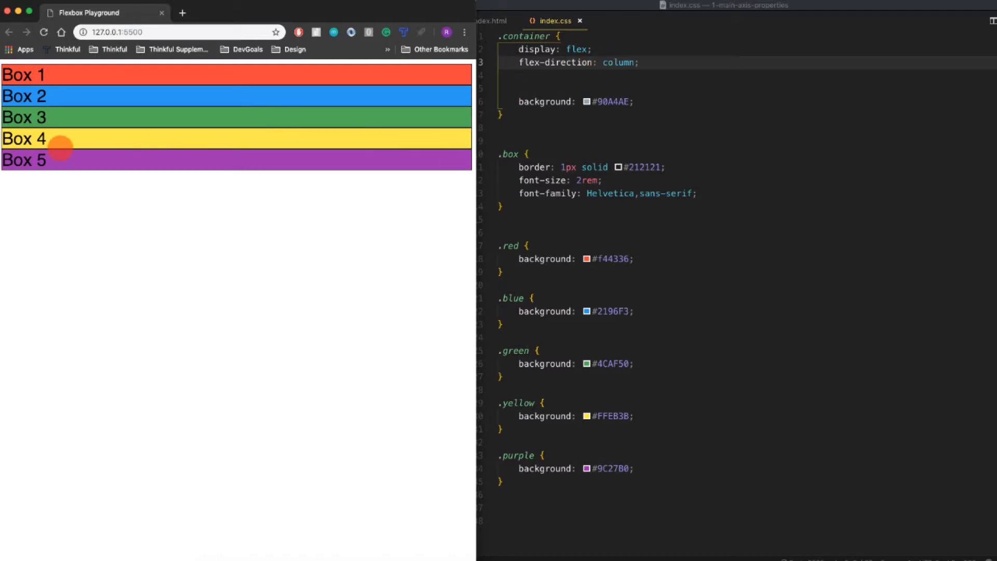
{"action": "mouse_move", "coordinate": [640, 96]}
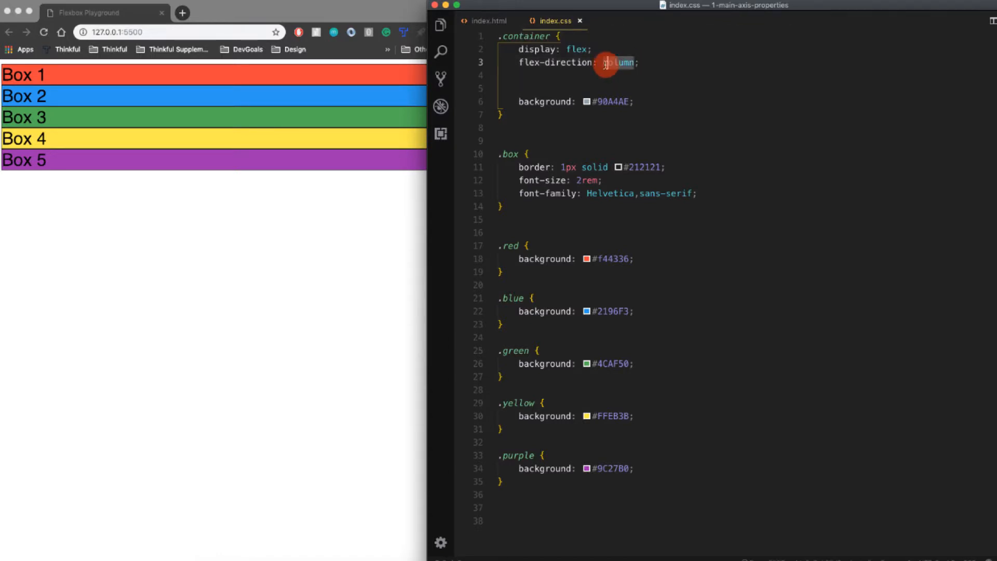
{"action": "type", "text": "row"}
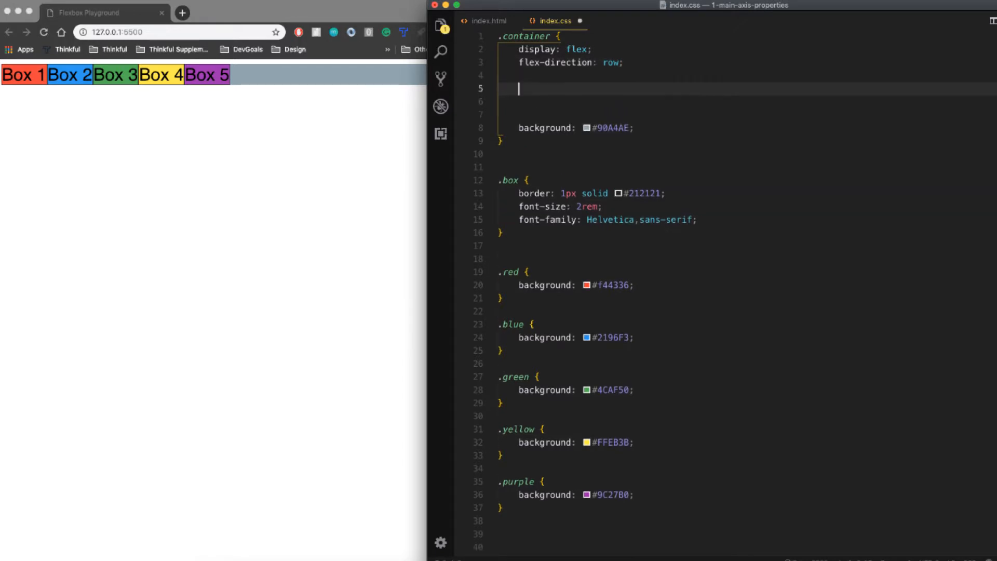
- Add justify-content: flex-end; to .container, pushing the boxes to the right
{"action": "type", "text": "jud"}
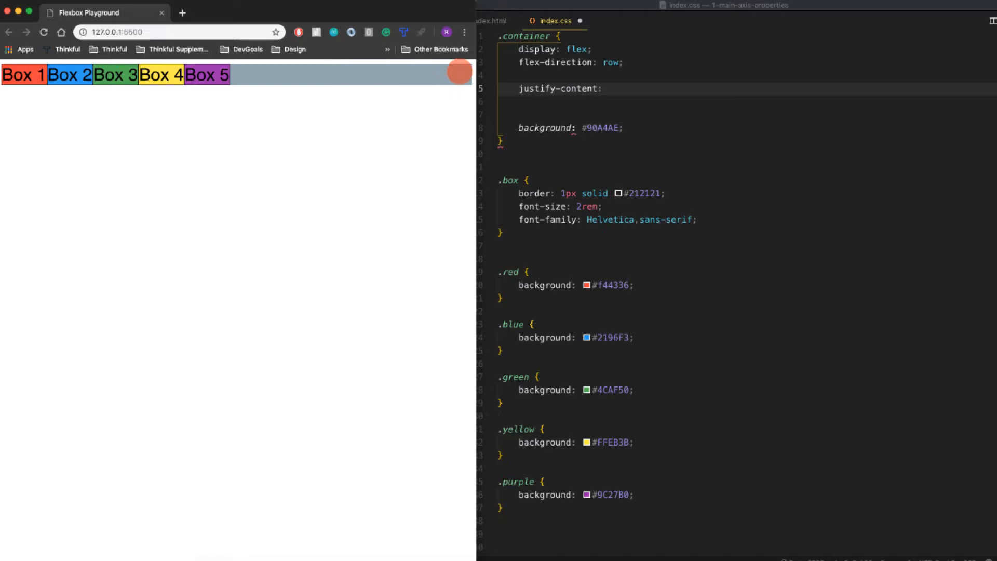
{"action": "mouse_move", "coordinate": [402, 83]}
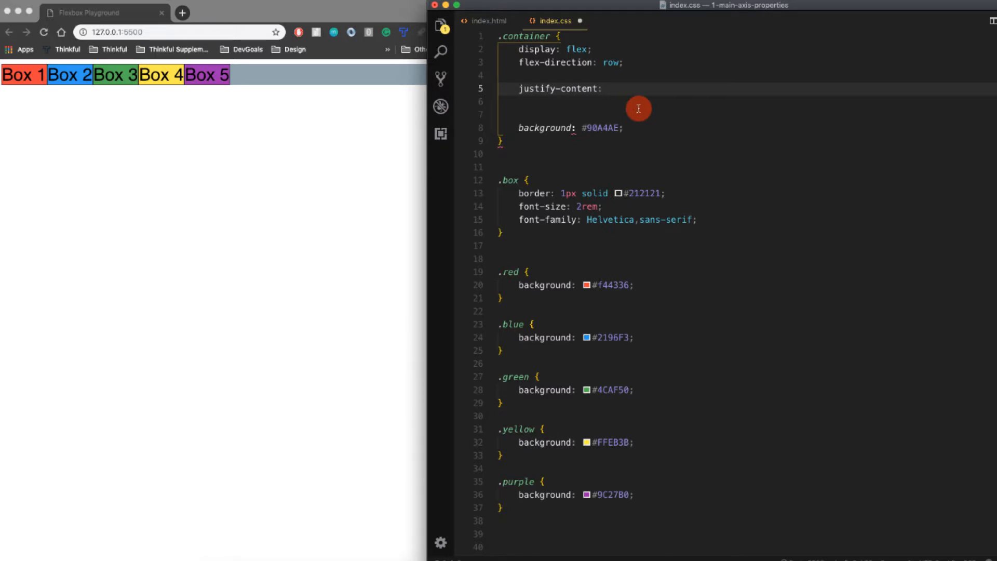
{"action": "type", "text": "fel"}
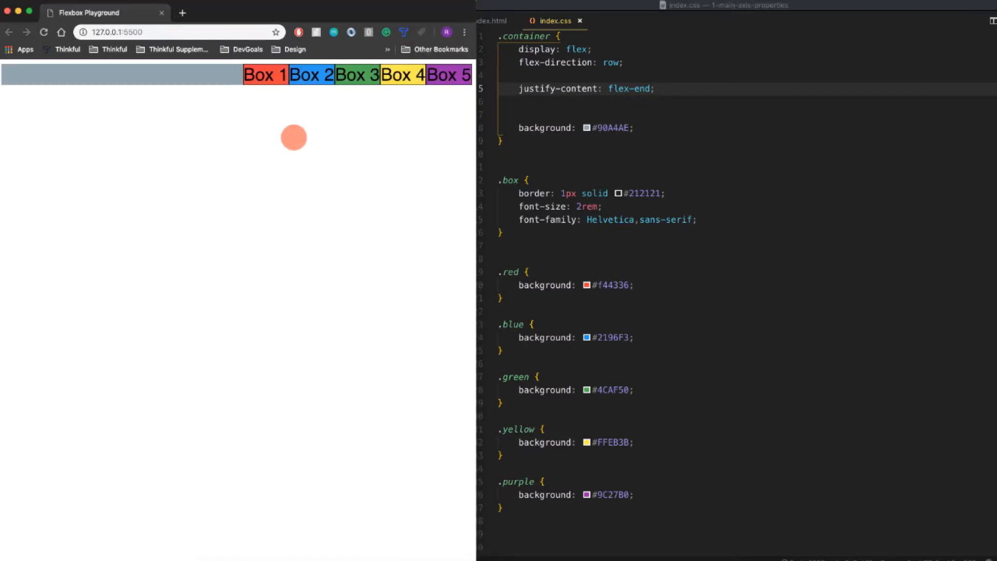
{"action": "mouse_move", "coordinate": [667, 83]}
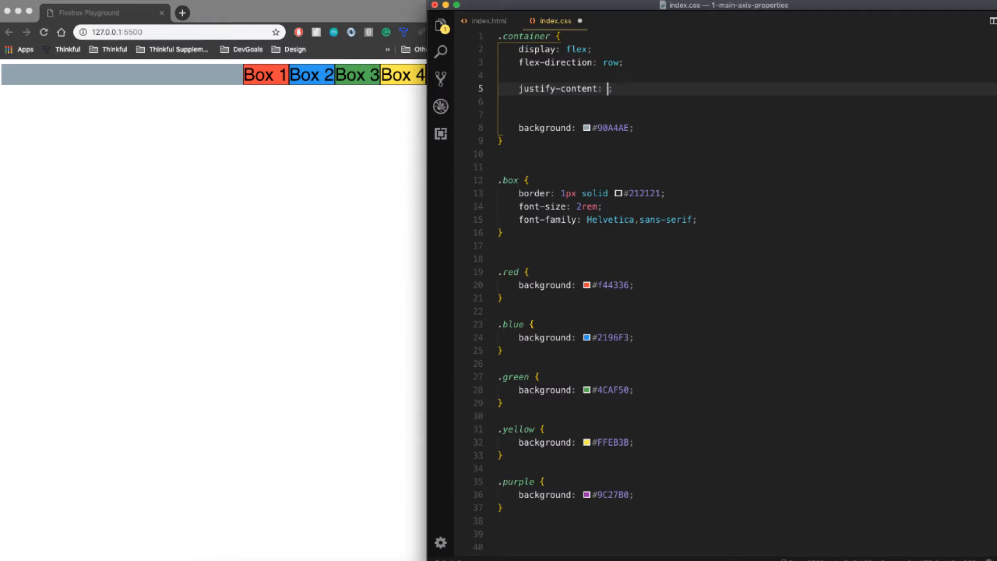
- Try justify-content space-between and space-around, then settle on space-evenly
{"action": "type", "text": "space-between"}
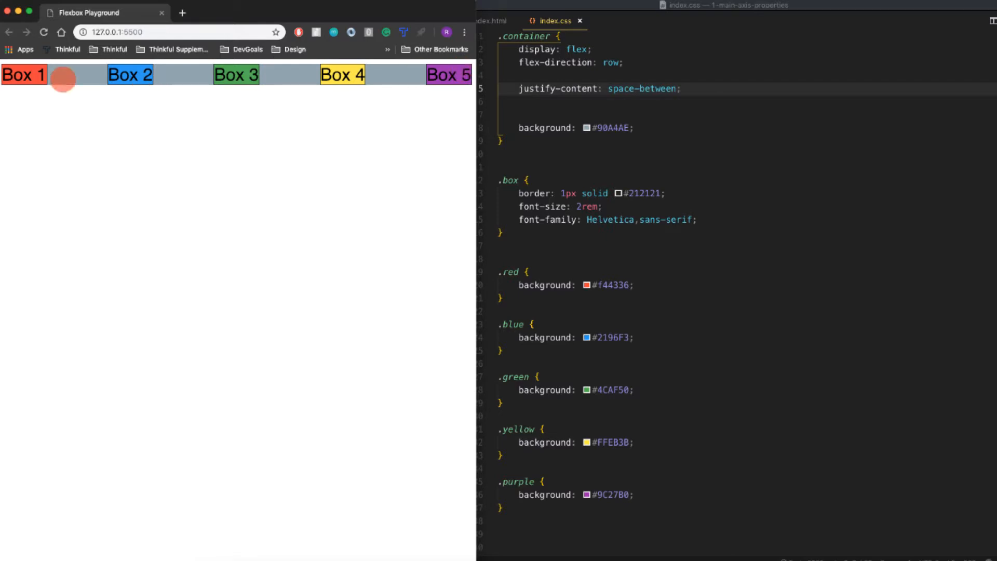
{"action": "mouse_move", "coordinate": [482, 106]}
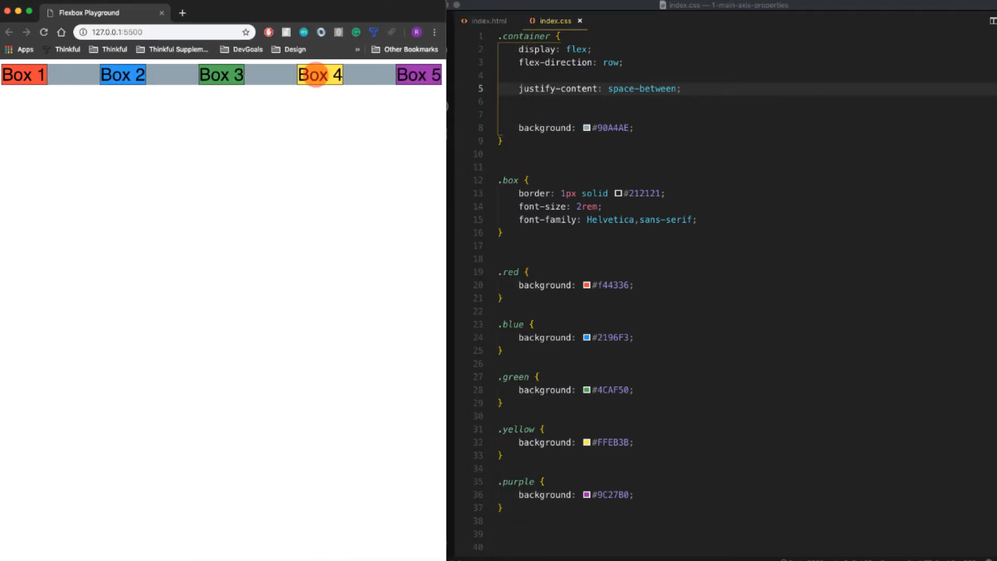
{"action": "left_click", "coordinate": [680, 88]}
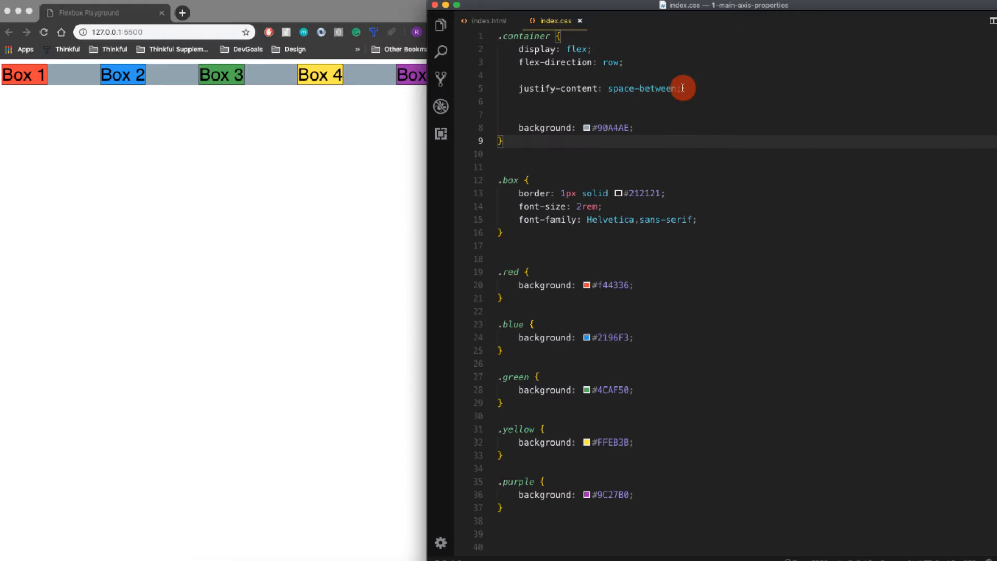
{"action": "type", "text": "space-around"}
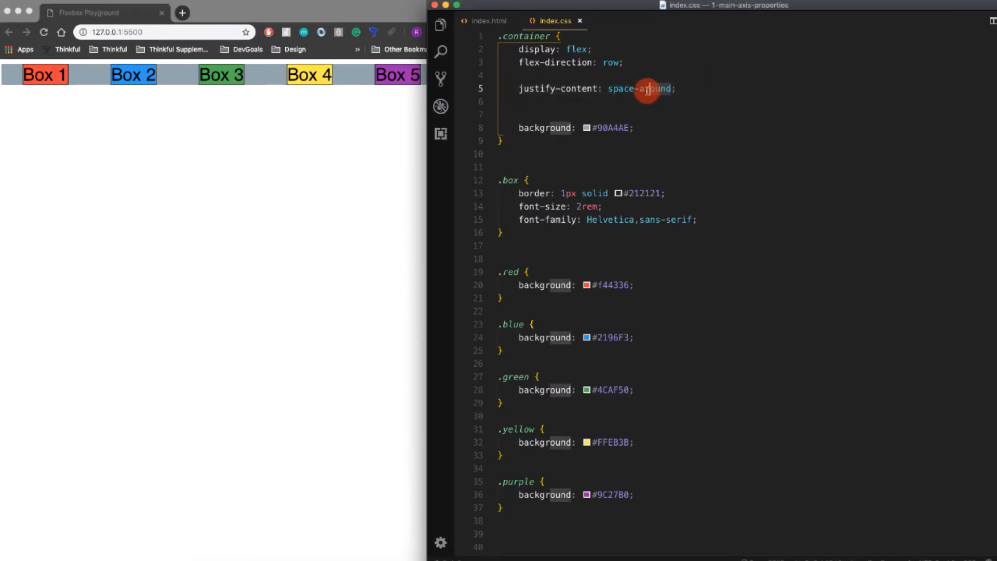
{"action": "type", "text": "space-evenly"}
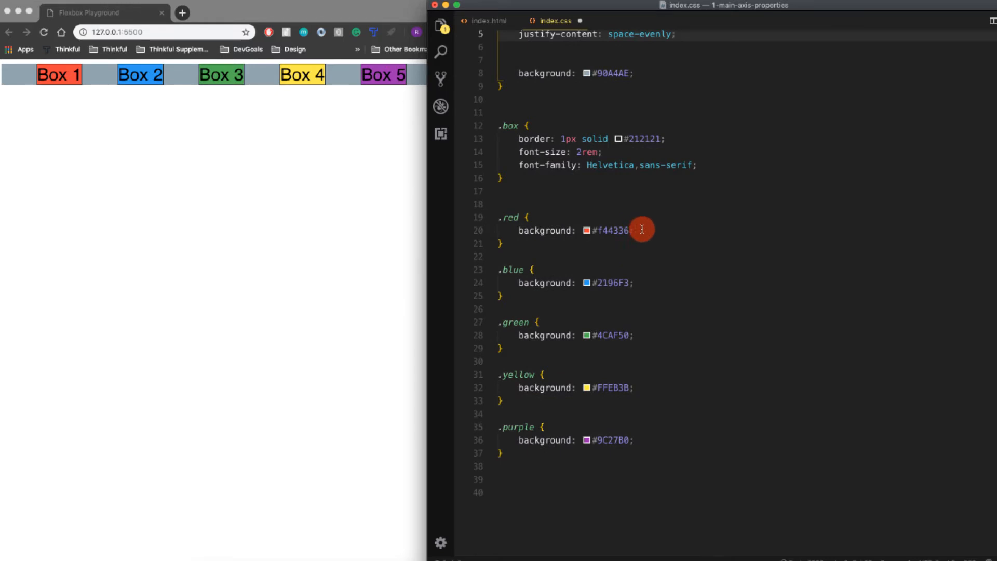
- After checking class names in index.html, give the .red rule order: 1;
{"action": "left_click", "coordinate": [641, 230]}
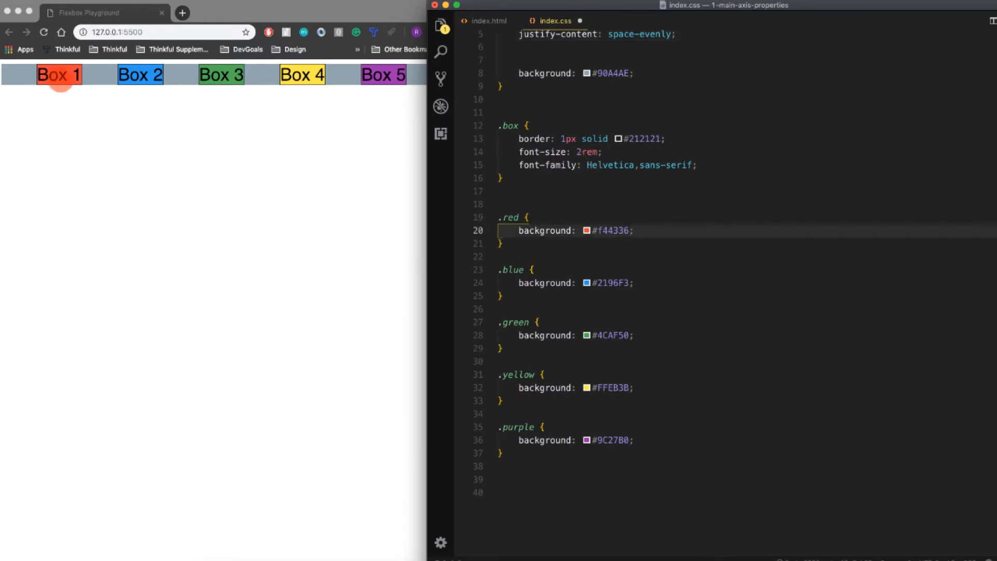
{"action": "left_click", "coordinate": [489, 20]}
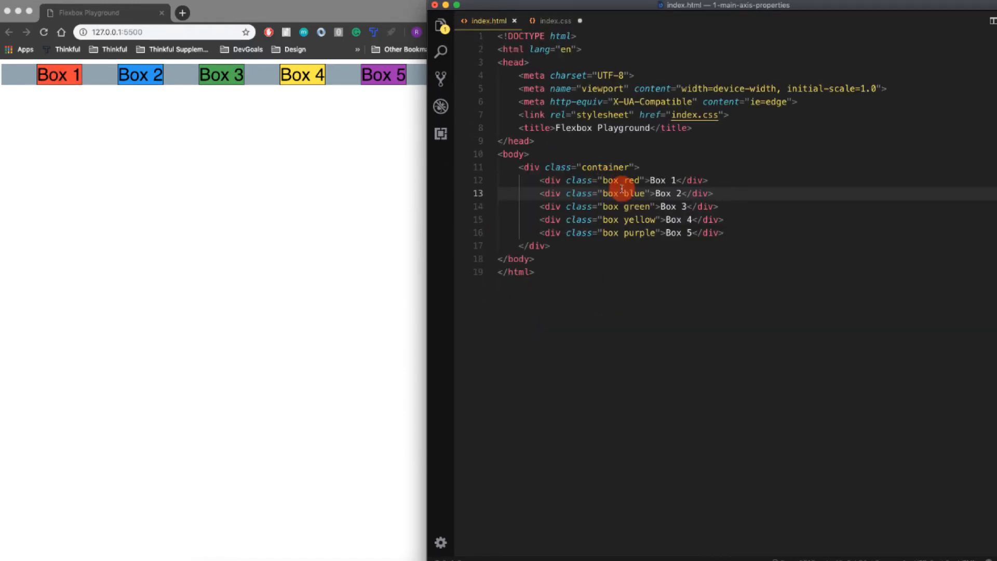
{"action": "left_click", "coordinate": [554, 20]}
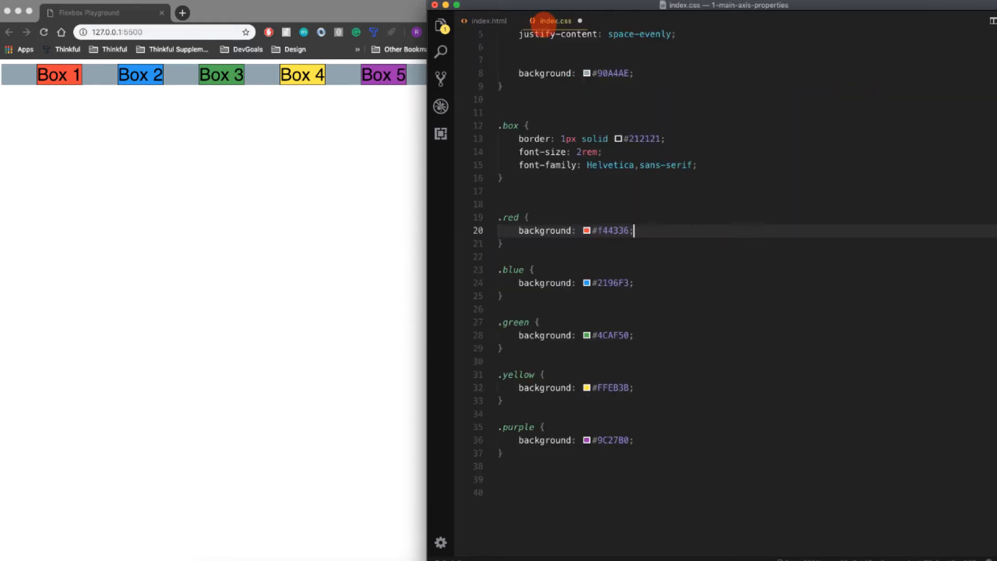
{"action": "type", "text": "o"}
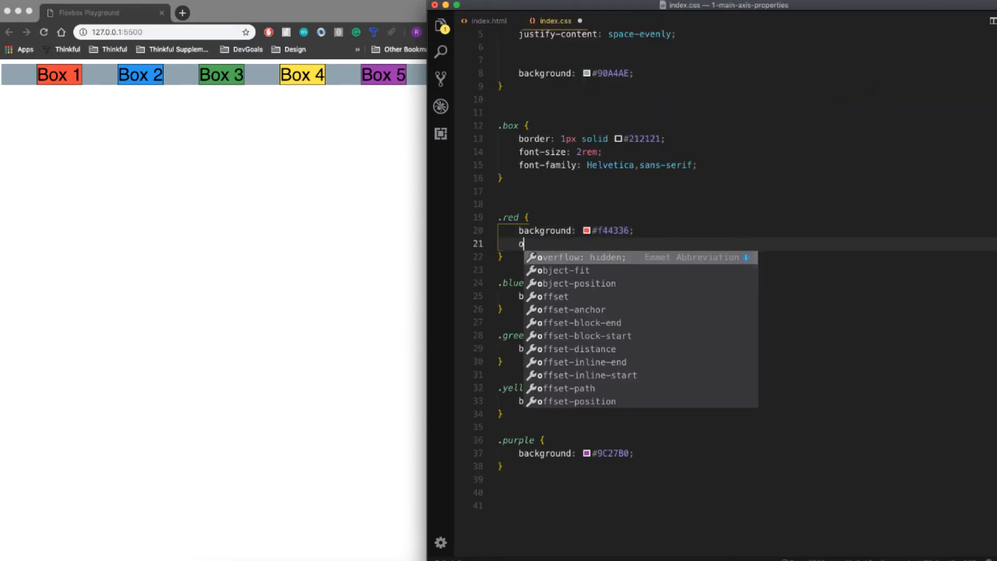
{"action": "type", "text": "rder:"}
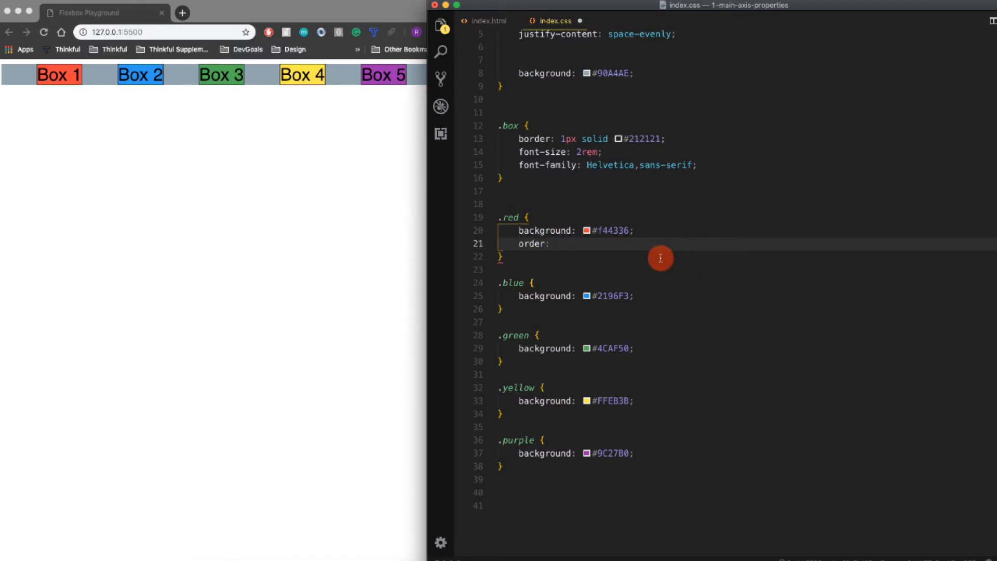
{"action": "type", "text": "1;"}
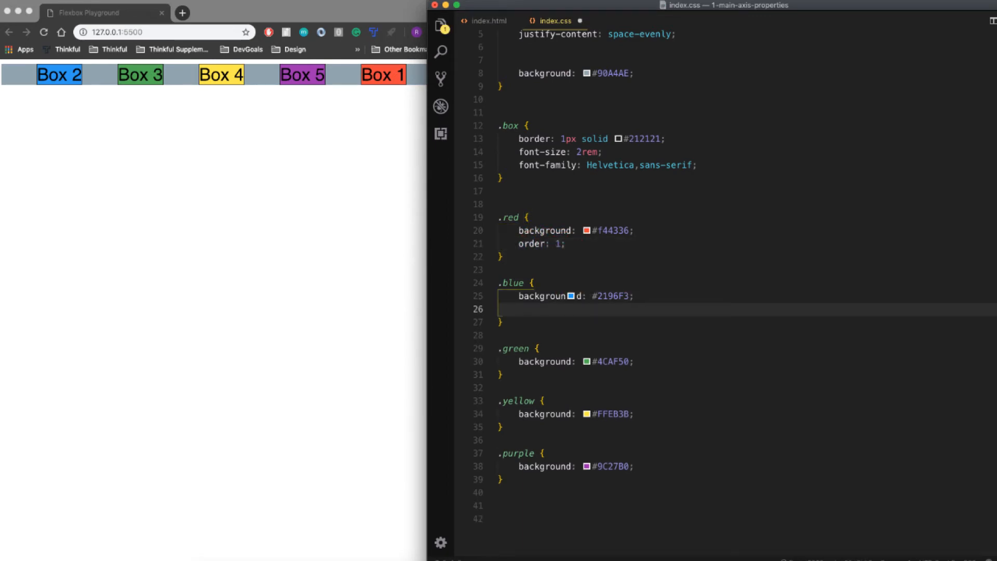
- Remove the stray blank line in .blue and give .green order: 100;
{"action": "key", "text": "Backspace"}
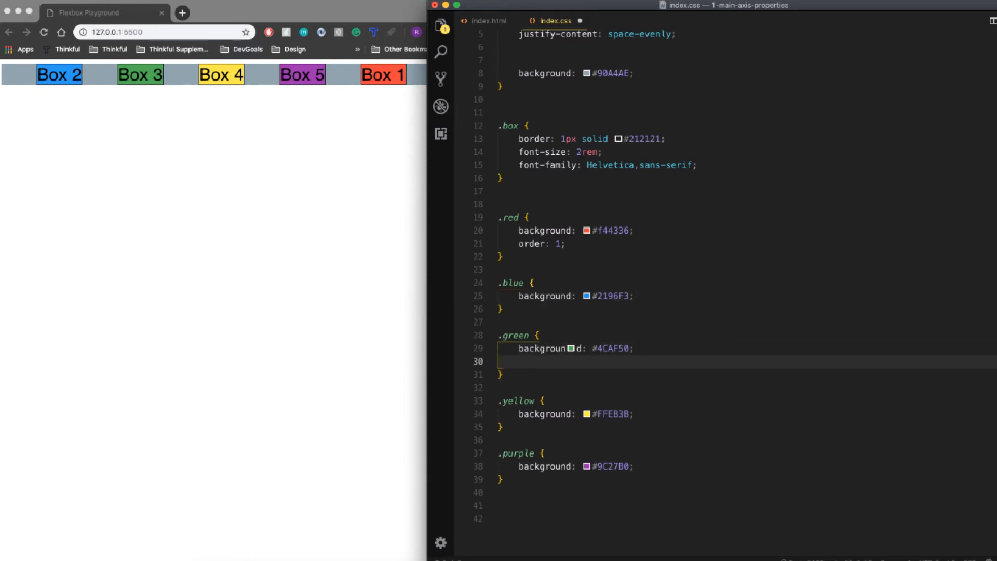
{"action": "type", "text": "order:"}
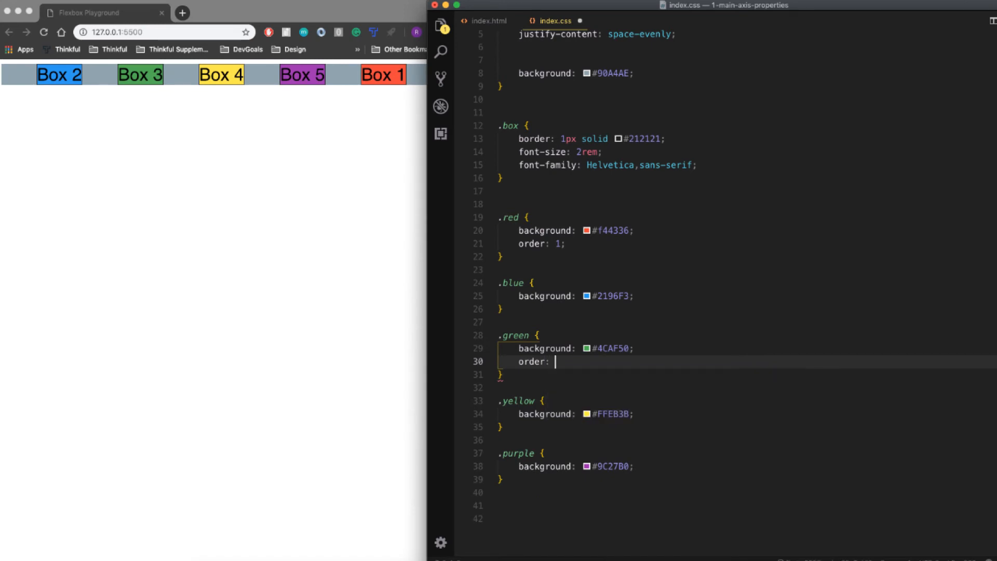
{"action": "type", "text": "100;"}
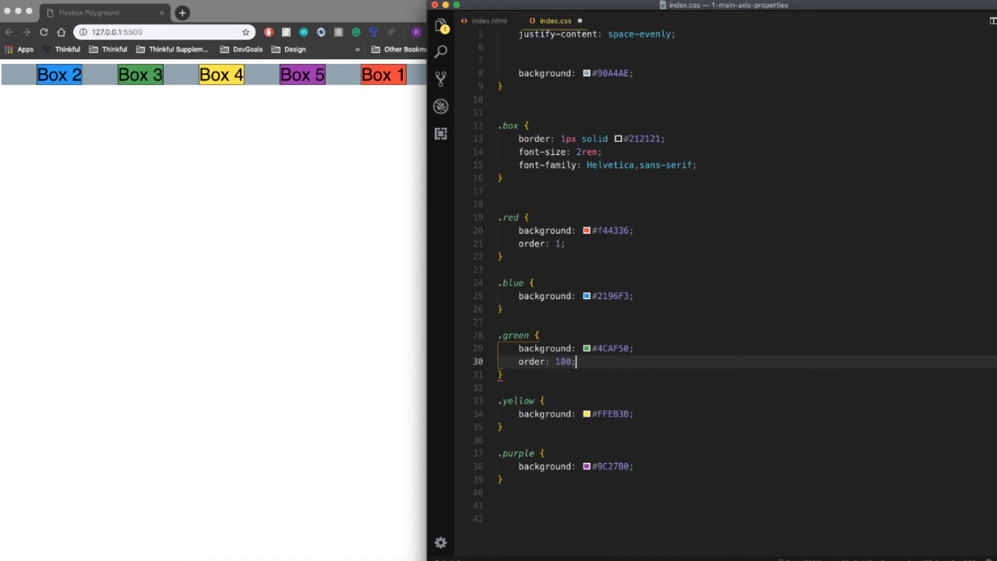